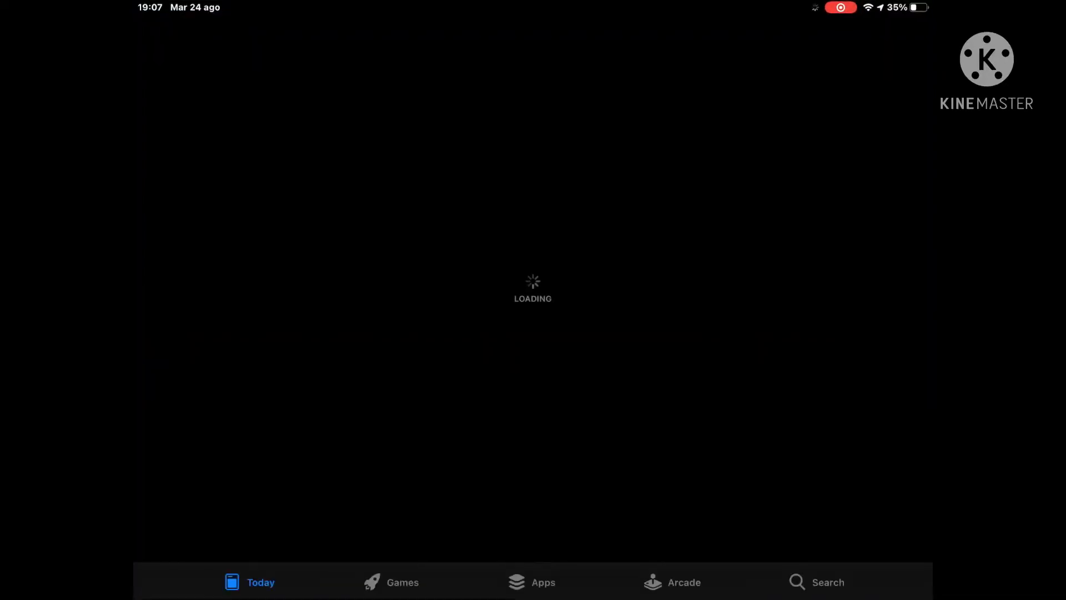
Swipe up to leave the App Store and return to the iPad Home Screen
{"action": "left_click", "coordinate": [828, 582]}
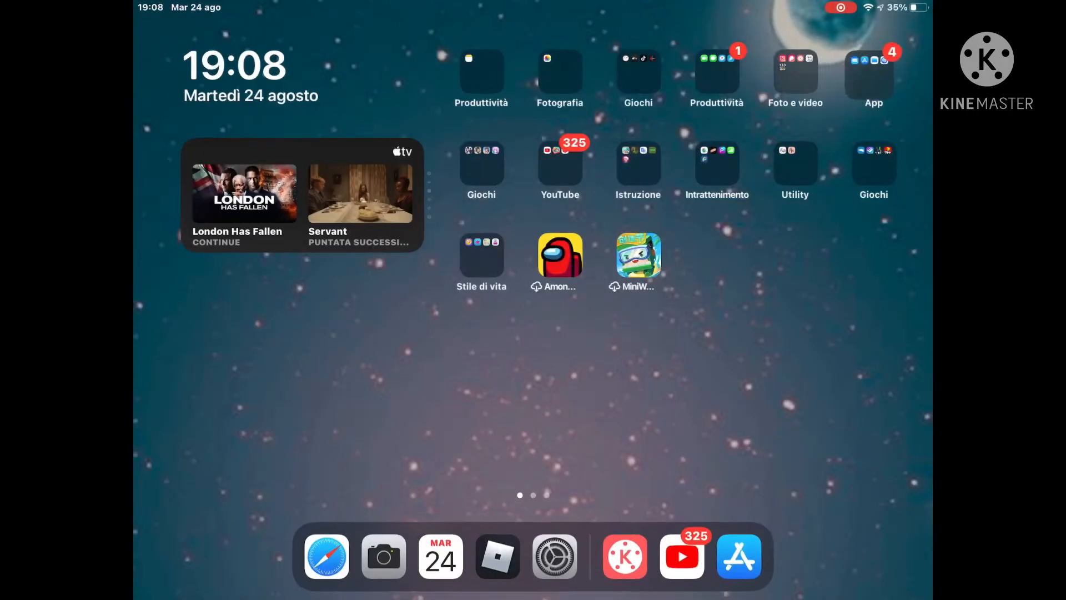
Swipe to the Home Screen page with Discord and launch the Discord app
{"action": "scroll", "scroll_direction": "left", "scroll_amount": 3}
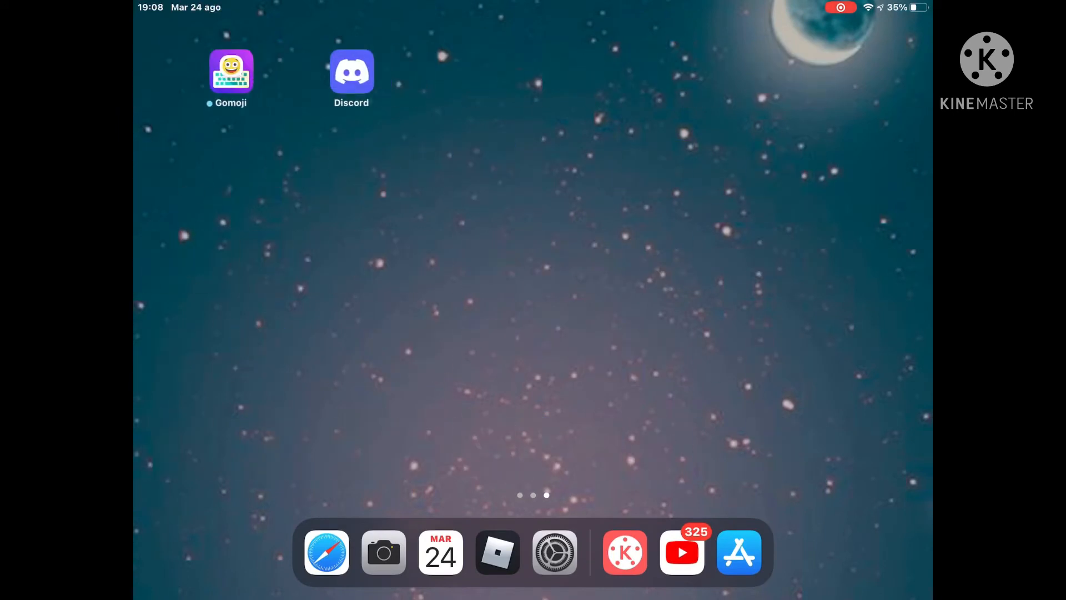
{"action": "left_click", "coordinate": [351, 70]}
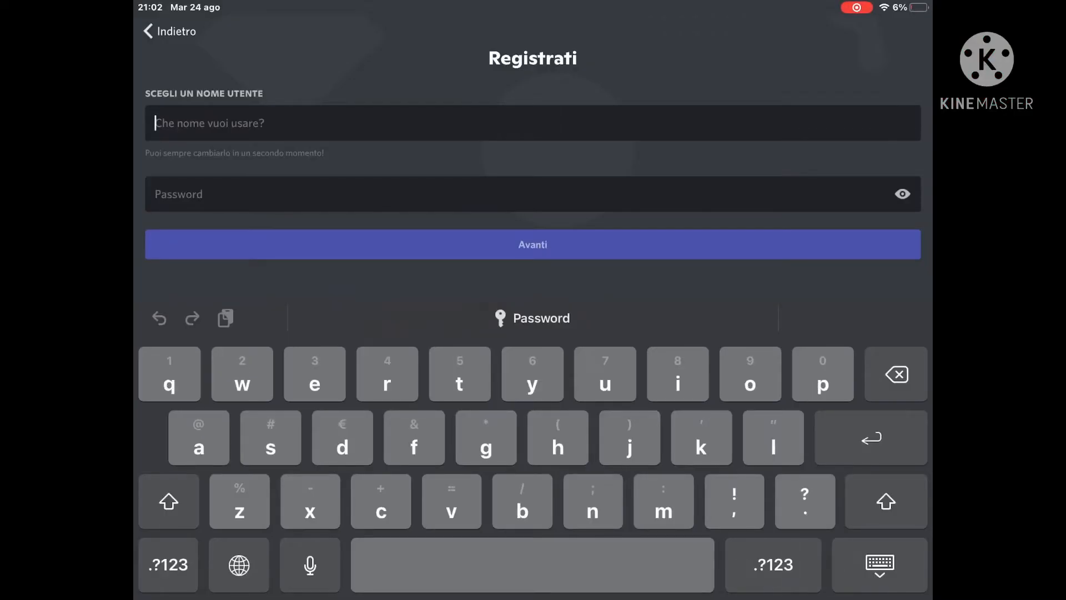
{"action": "type", "text": "Demn"}
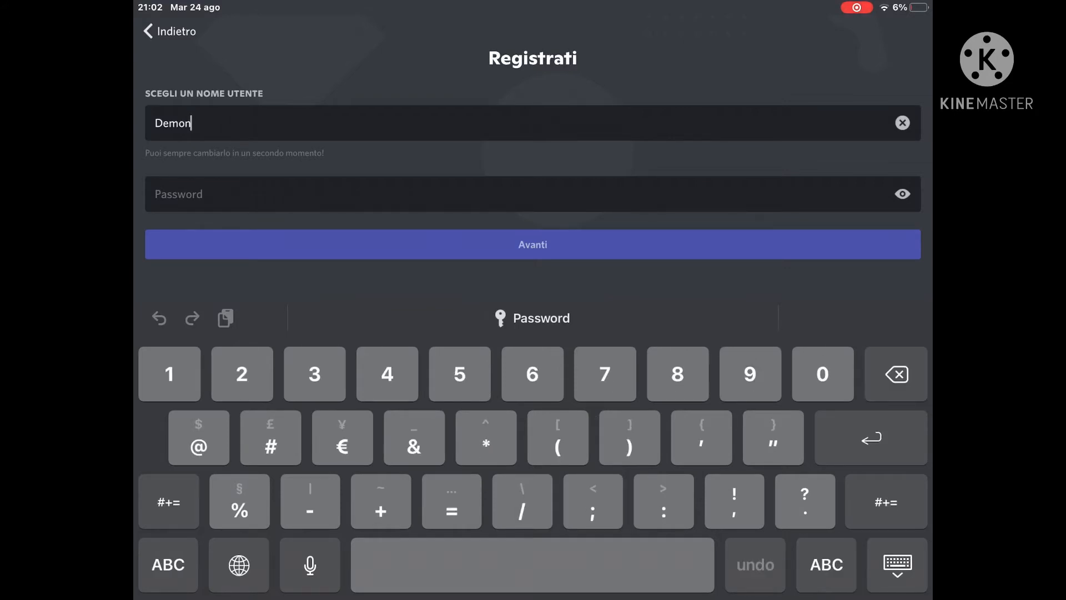
{"action": "type", "text": "_"}
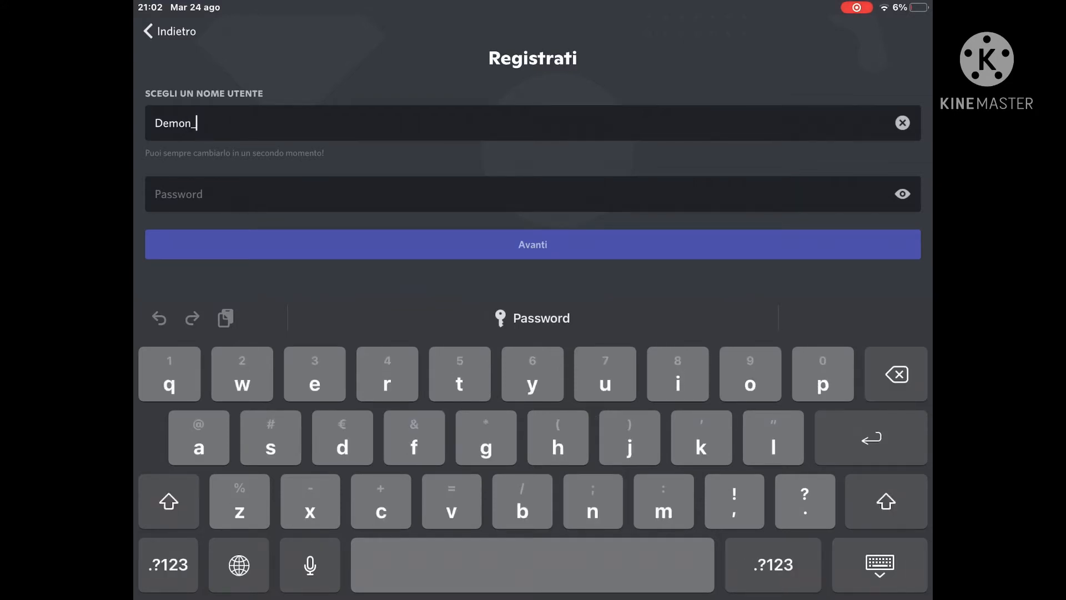
{"action": "type", "text": "trash"}
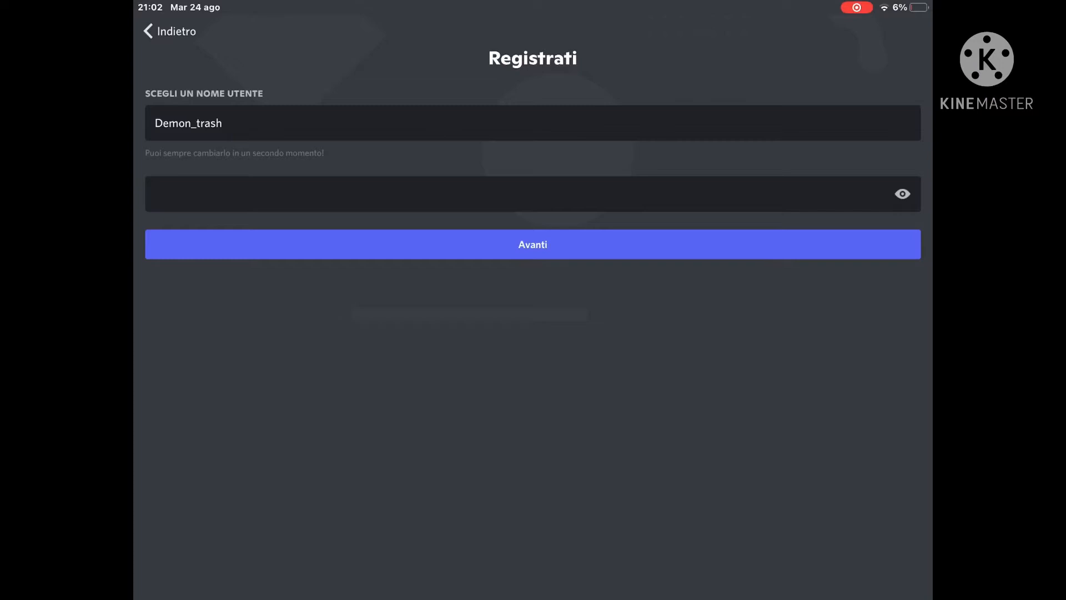
{"action": "left_click", "coordinate": [532, 244]}
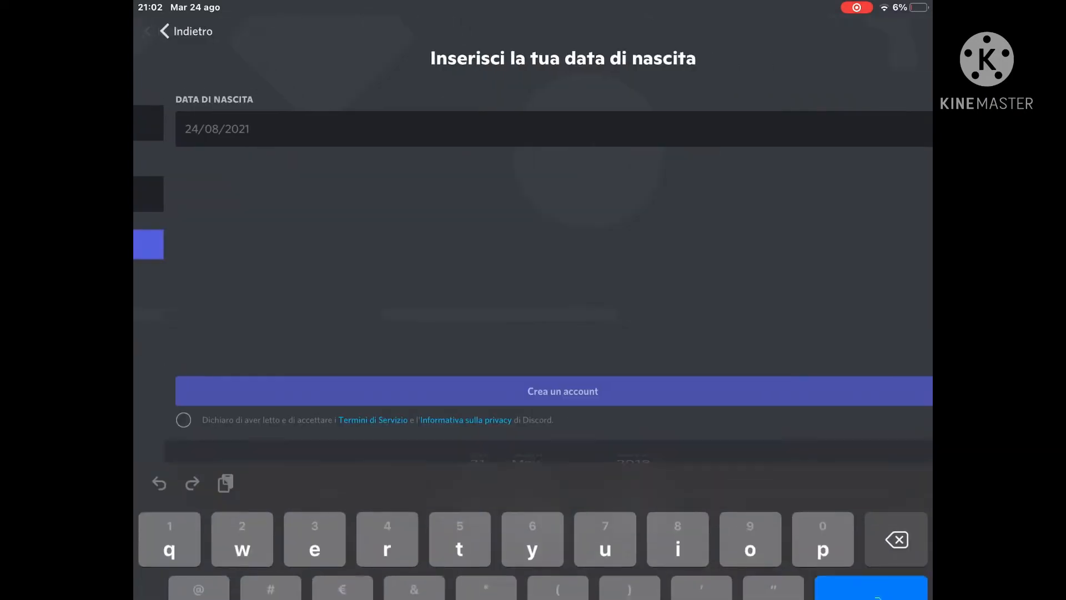